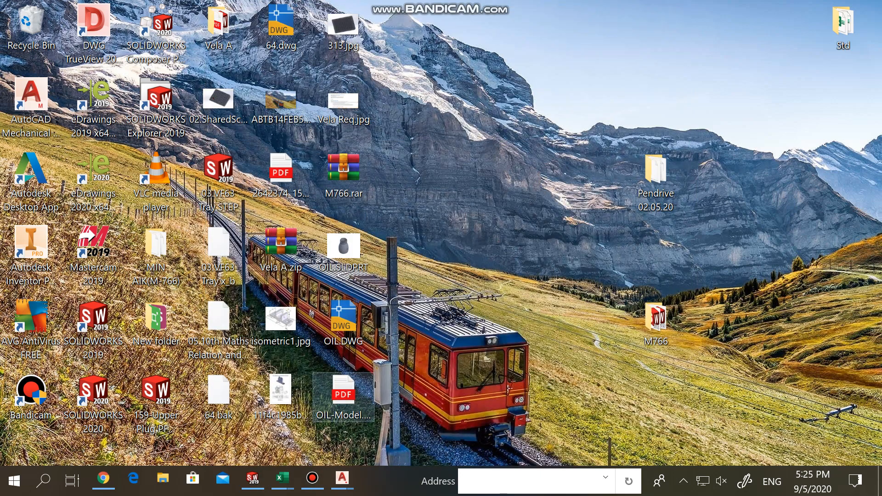
Step: Launch AutoCAD Mechanical 2020 from its desktop shortcut and bring up its Start page
{"action": "double_click", "coordinate": [343, 389]}
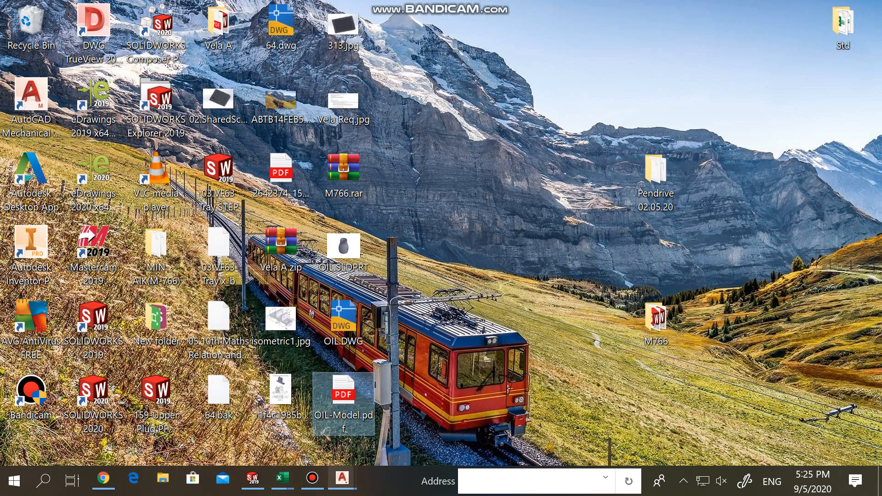
{"action": "left_click", "coordinate": [342, 477]}
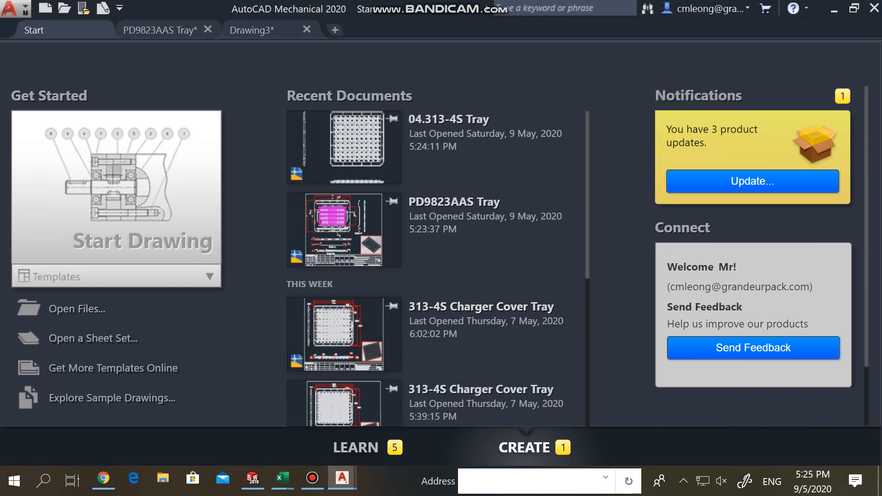
Step: Import OIL-Model.pdf from the Desktop into Drawing3 with the default PDF import settings
{"action": "left_click", "coordinate": [10, 9]}
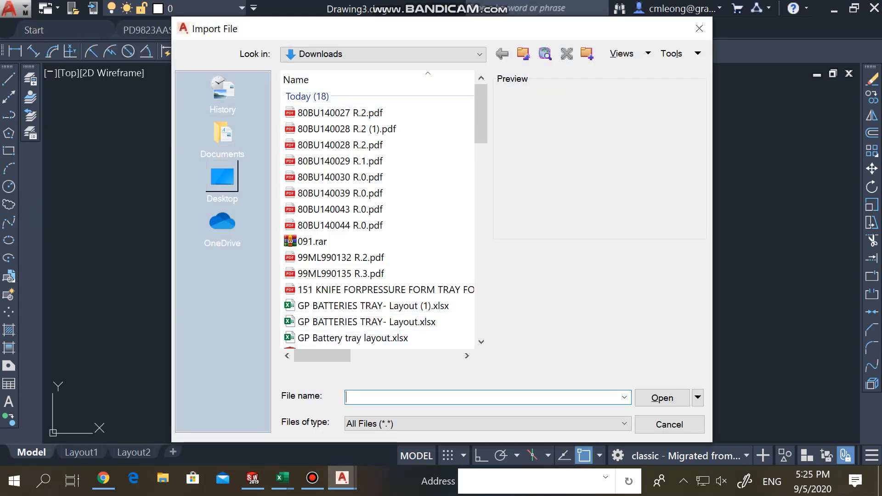
{"action": "left_click", "coordinate": [222, 177]}
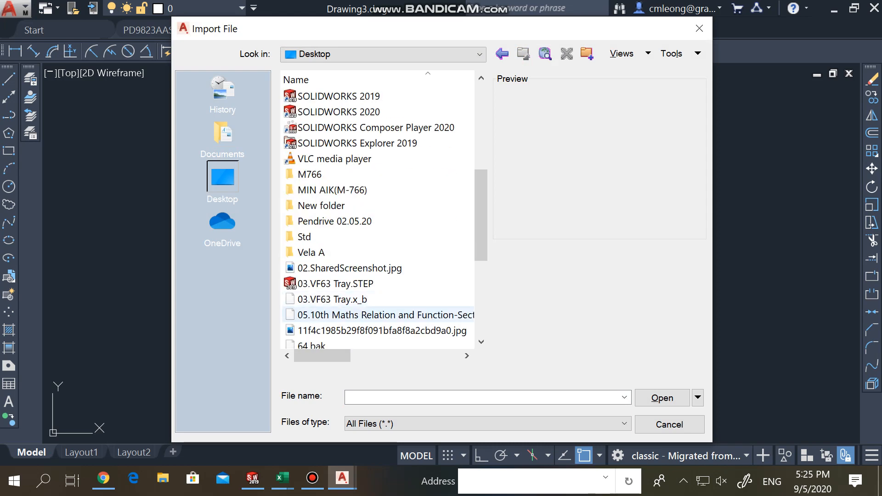
{"action": "left_click", "coordinate": [317, 268]}
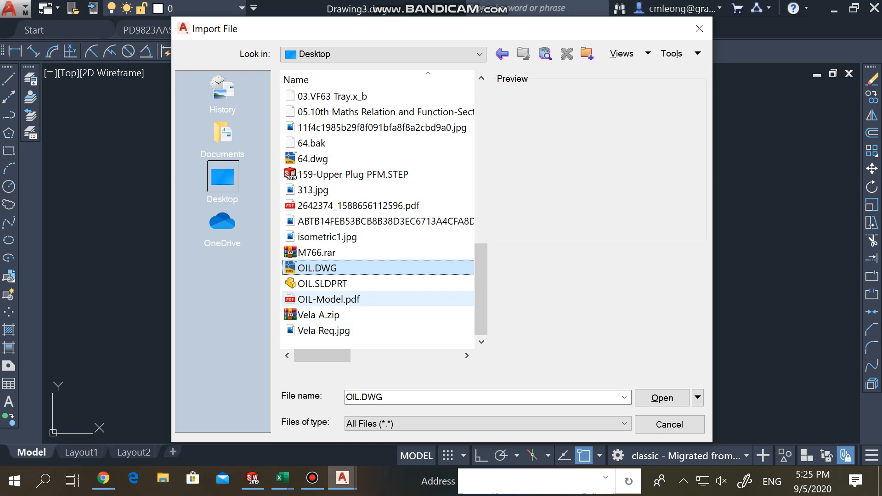
{"action": "left_click", "coordinate": [329, 299]}
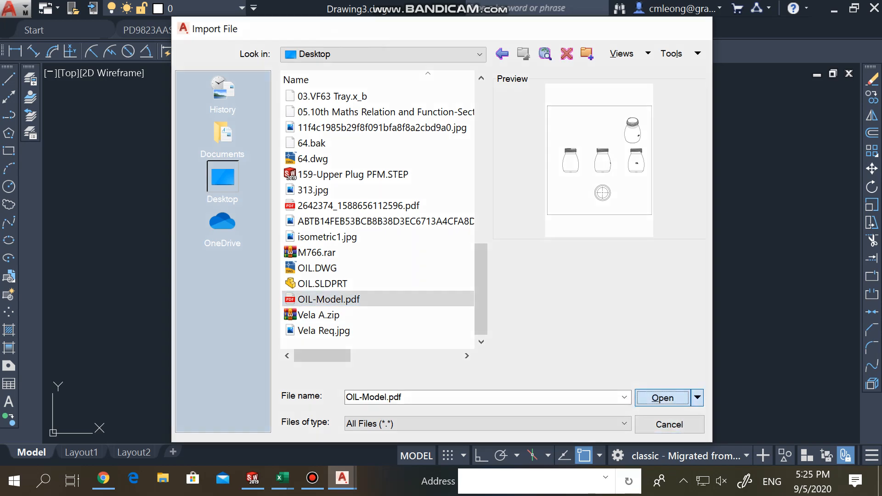
{"action": "left_click", "coordinate": [663, 397]}
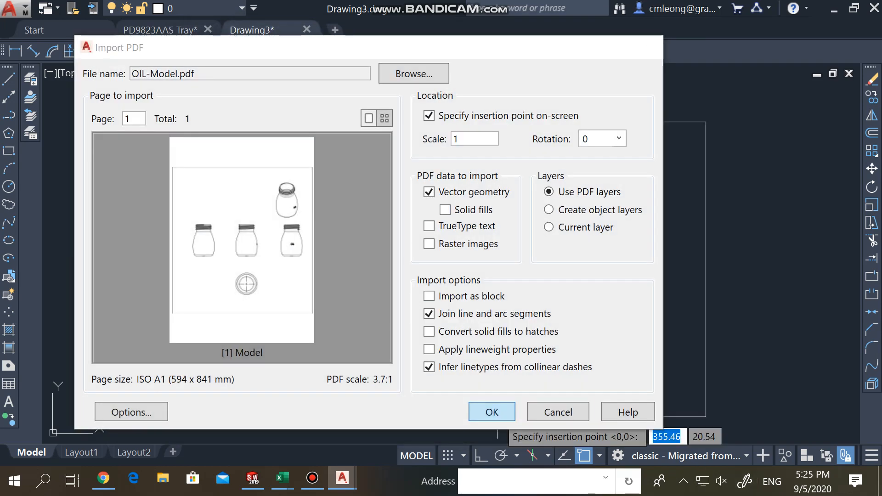
{"action": "left_click", "coordinate": [492, 412]}
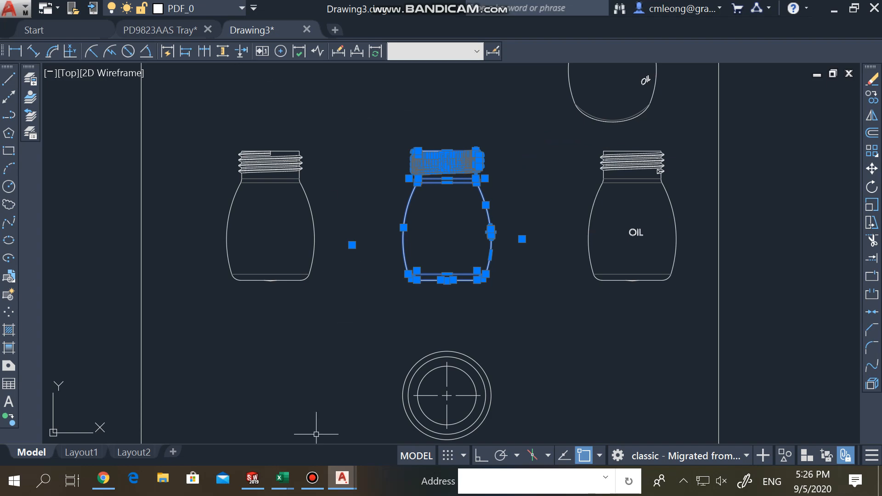
Step: Create a new SOLIDWORKS part document
{"action": "left_click", "coordinate": [252, 478]}
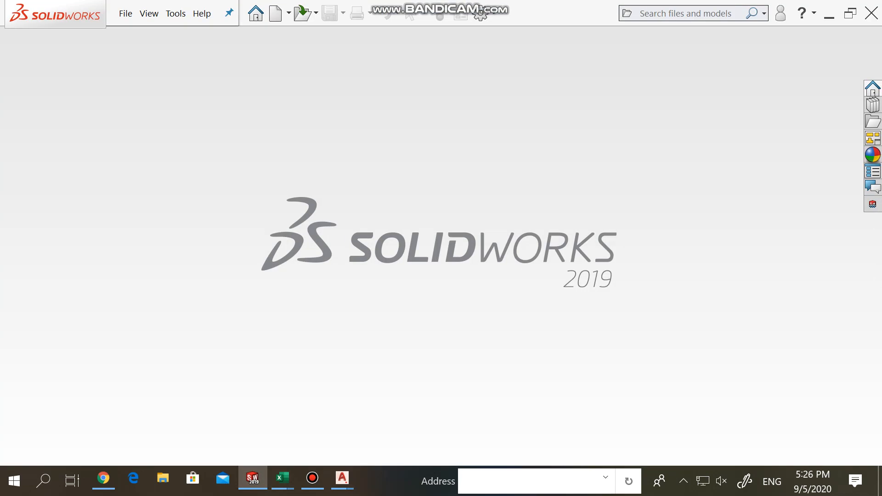
{"action": "left_click", "coordinate": [279, 13]}
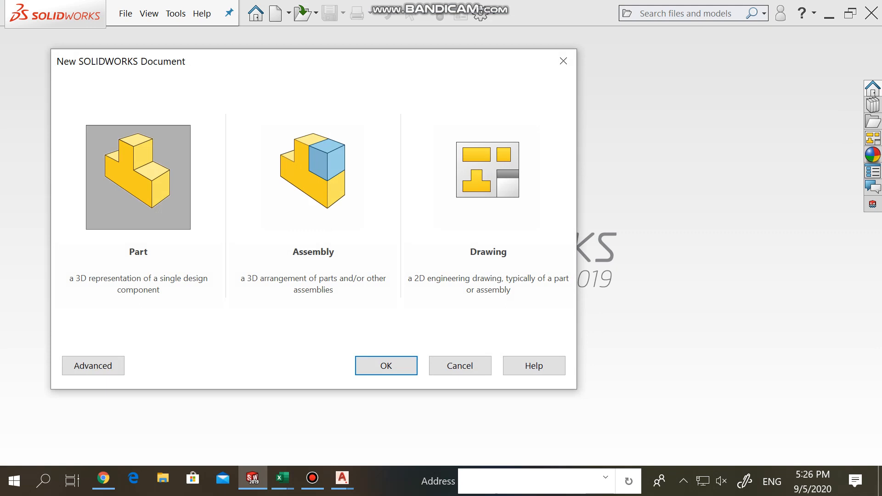
{"action": "left_click", "coordinate": [386, 366]}
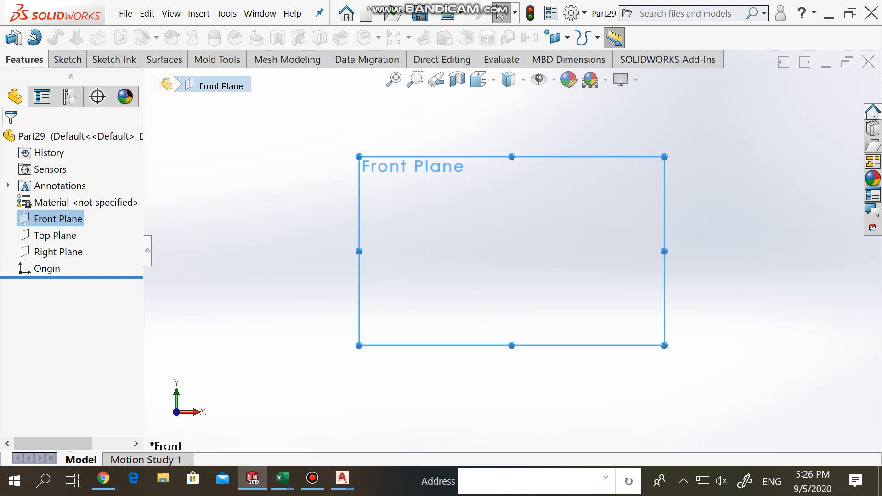
Step: Sketch on the Front Plane and paste in the copied bottle outline
{"action": "left_click", "coordinate": [88, 38]}
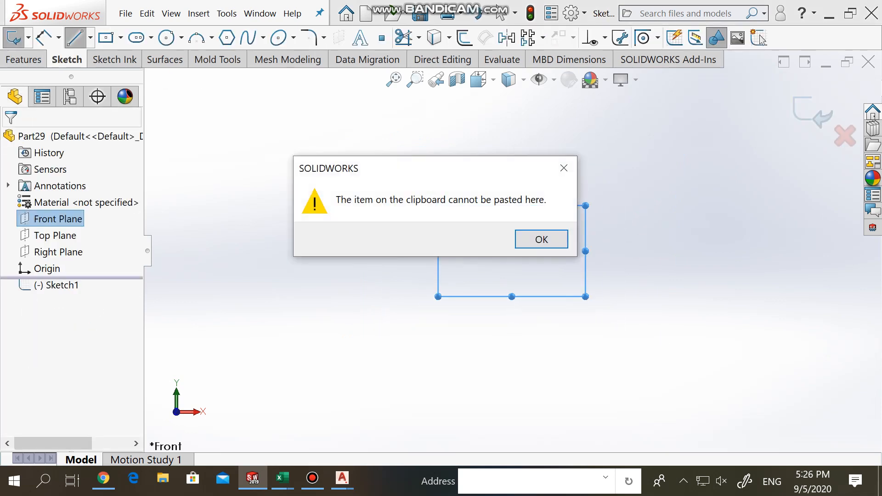
{"action": "left_click", "coordinate": [541, 240]}
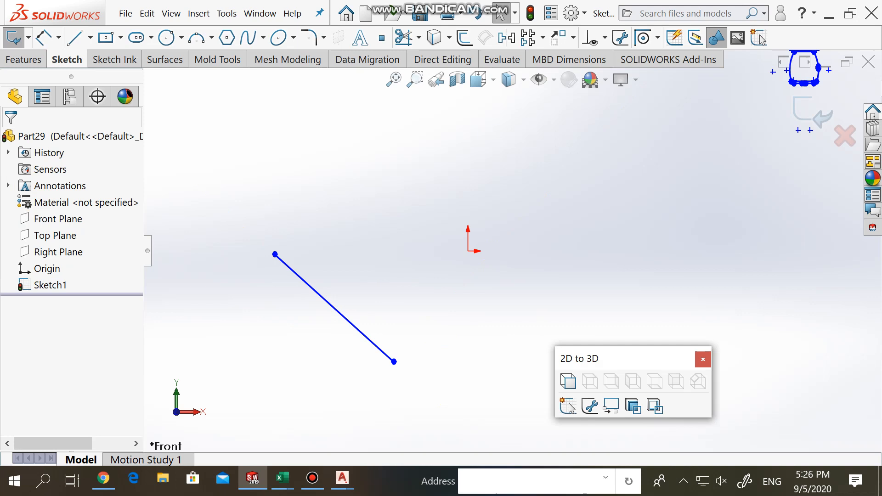
{"action": "left_click", "coordinate": [403, 37]}
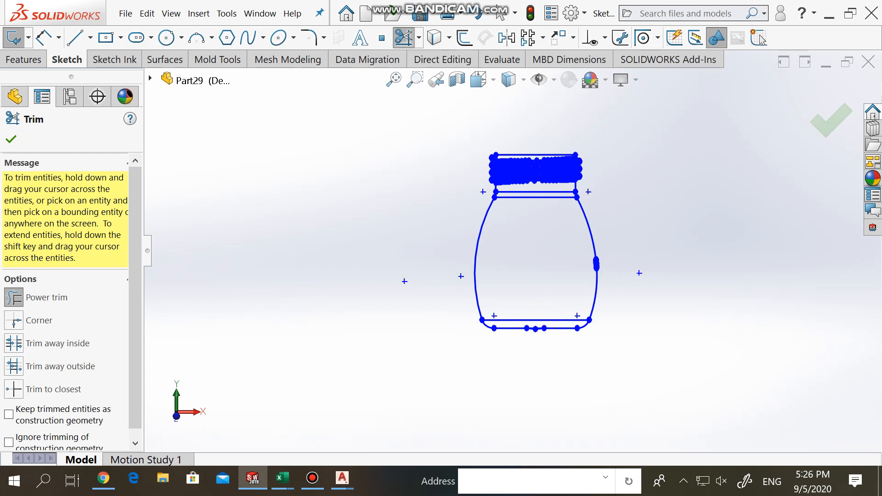
Step: Trim the neck thread lines, close the base and neck with lines, and add a centerline
{"action": "left_click", "coordinate": [10, 138]}
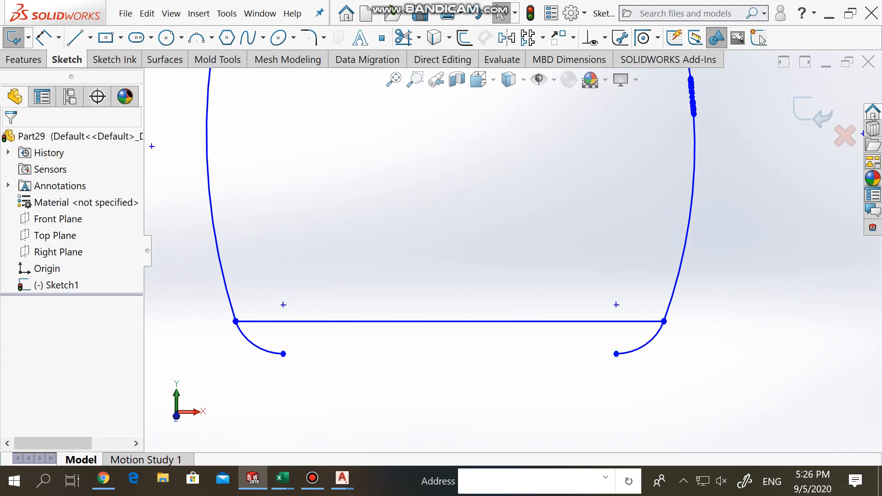
{"action": "left_click", "coordinate": [74, 38]}
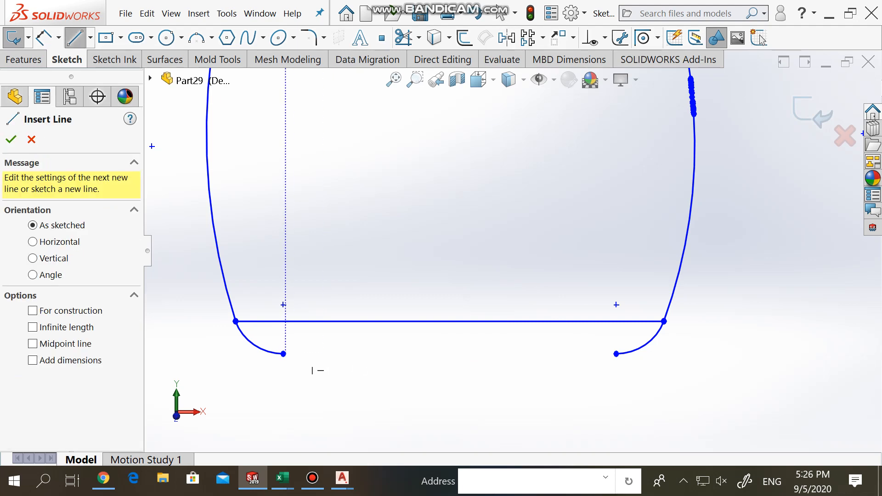
{"action": "left_click", "coordinate": [449, 322]}
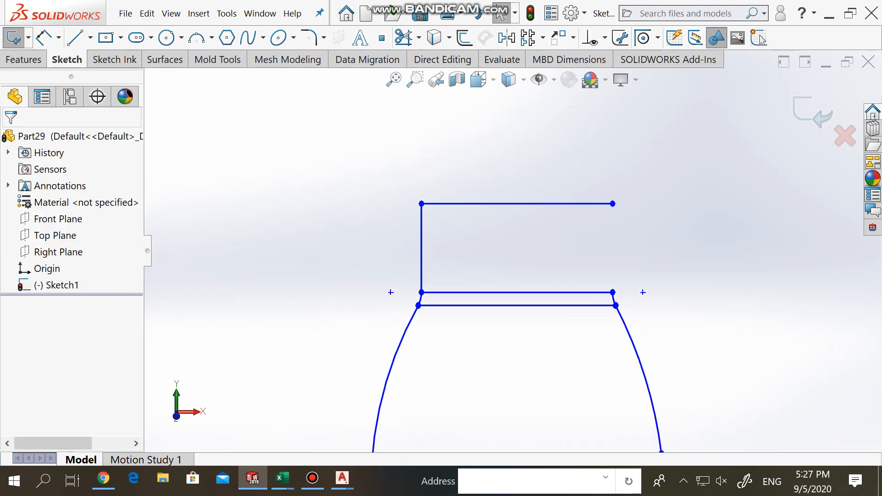
{"action": "left_click", "coordinate": [74, 38]}
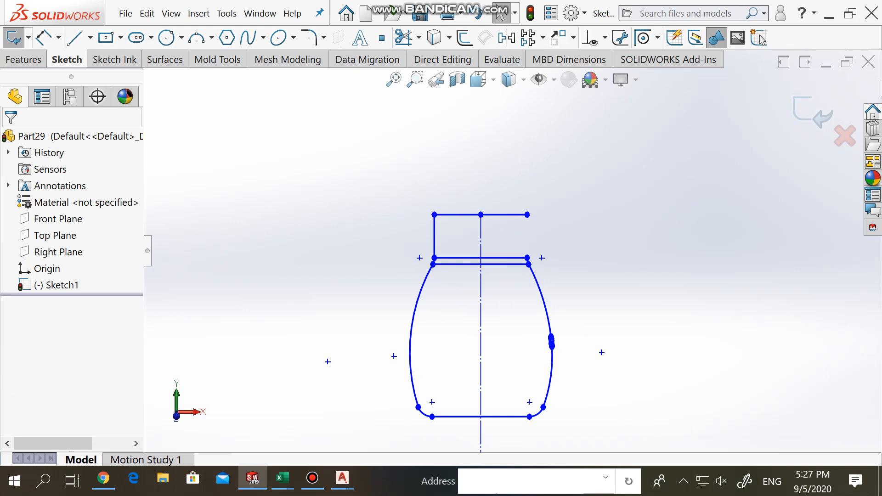
Step: Halve the bottle profile and close it against the centerline with extra lines
{"action": "left_click", "coordinate": [403, 38]}
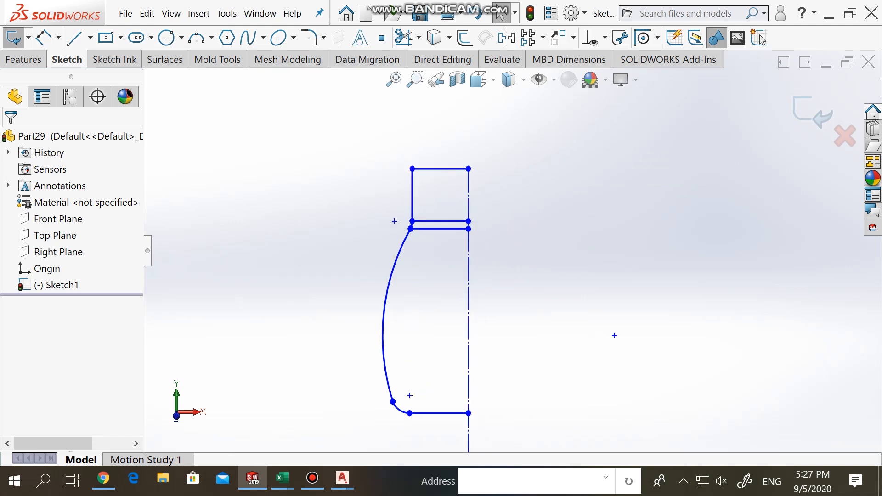
{"action": "left_click", "coordinate": [406, 38]}
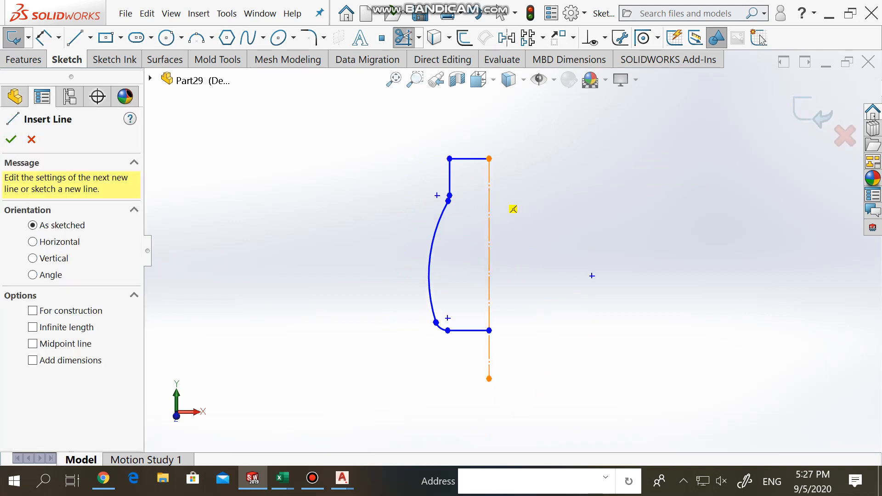
{"action": "left_click", "coordinate": [489, 268]}
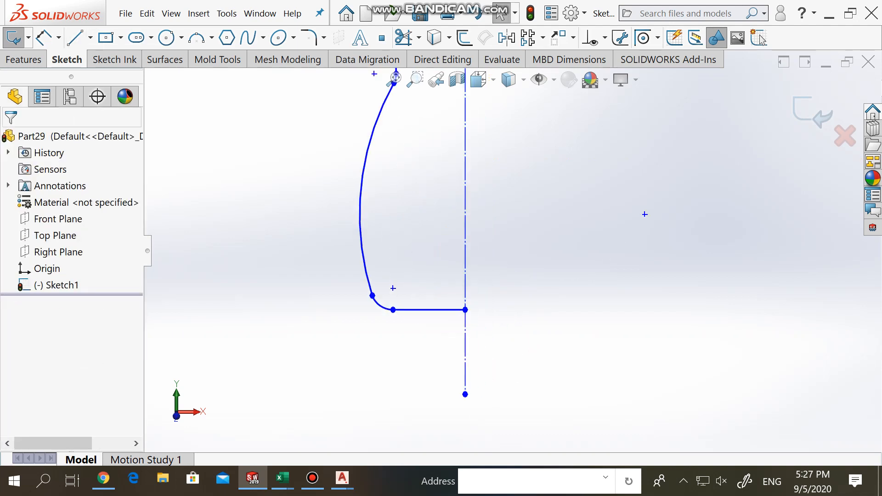
{"action": "left_click", "coordinate": [77, 37]}
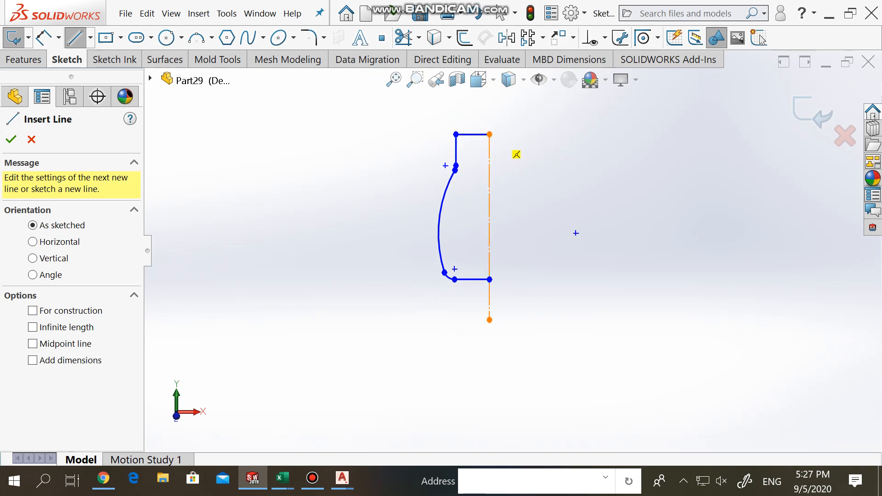
{"action": "left_click", "coordinate": [489, 207]}
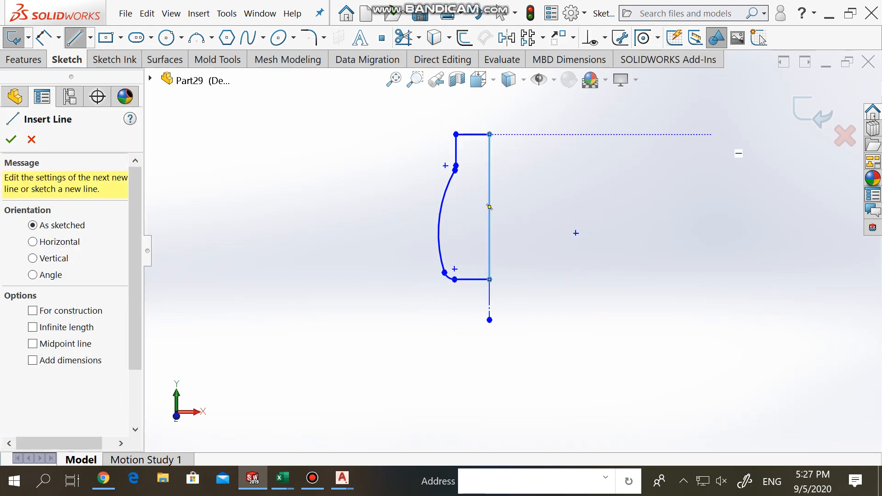
{"action": "left_click", "coordinate": [10, 139]}
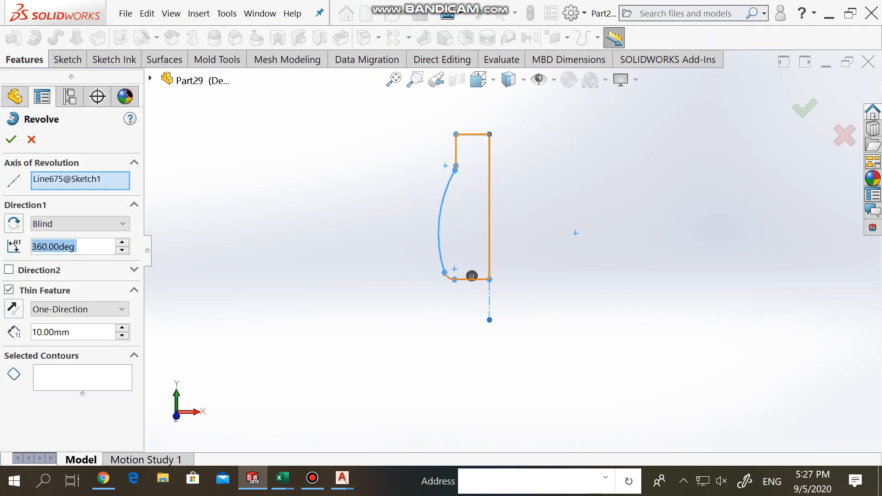
Step: Revolve Sketch1 around the centerline into a solid bottle, letting the sketch auto-close
{"action": "left_click", "coordinate": [471, 279]}
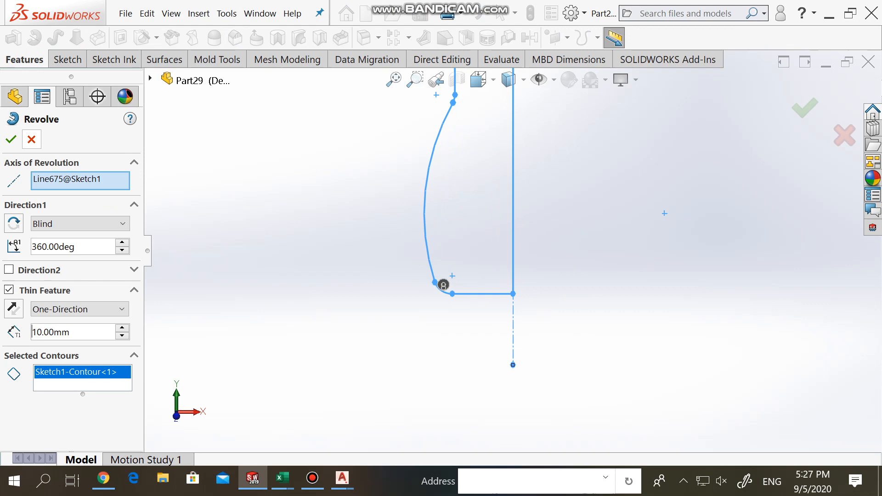
{"action": "right_click", "coordinate": [43, 284]}
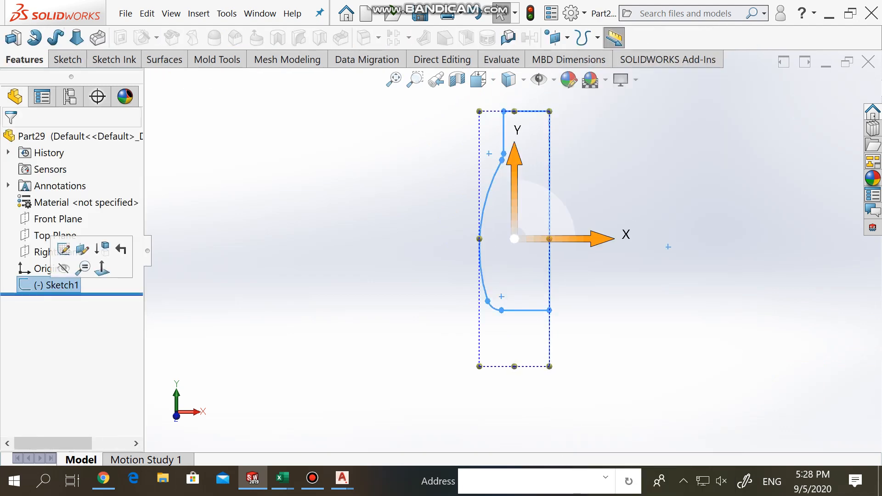
{"action": "left_click", "coordinate": [34, 38]}
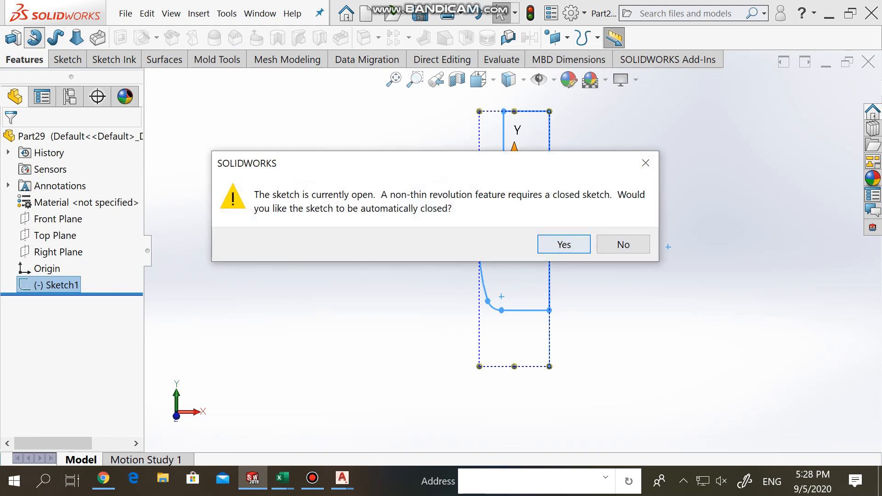
{"action": "left_click", "coordinate": [564, 245]}
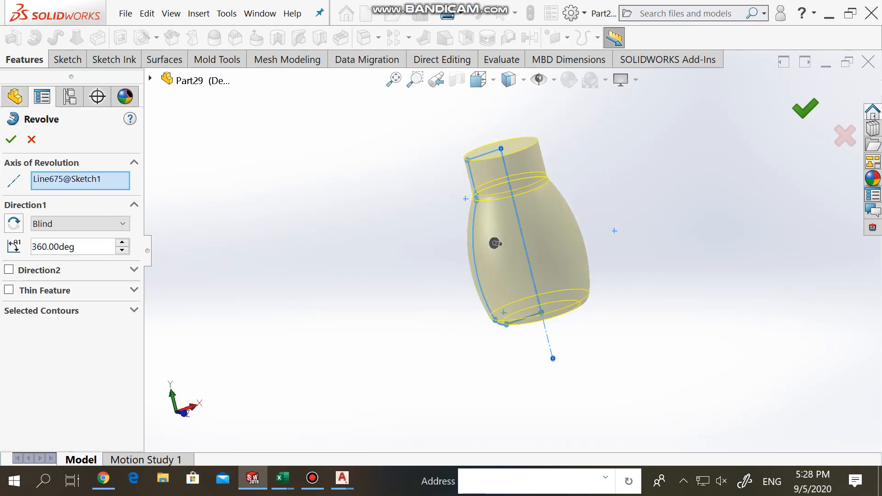
{"action": "left_click", "coordinate": [12, 139]}
{"action": "type", "text": "1"}
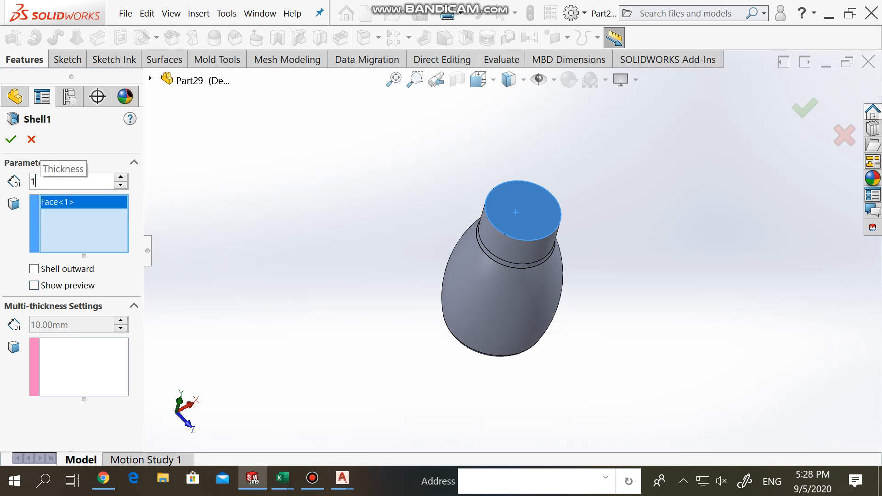
Step: Shell the bottle, leaving its top face open
{"action": "left_click", "coordinate": [12, 139]}
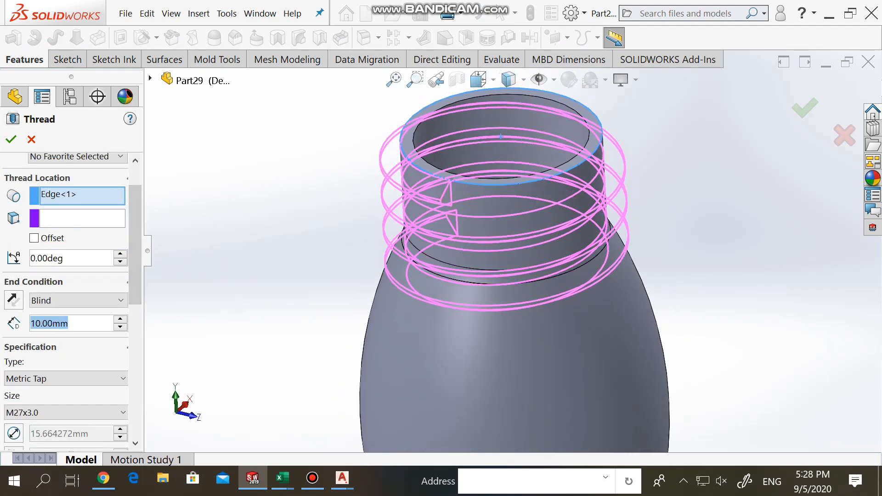
Step: Cut an M12x1.25 metric thread on the neck with a 5 mm depth
{"action": "type", "text": "2.00mm"}
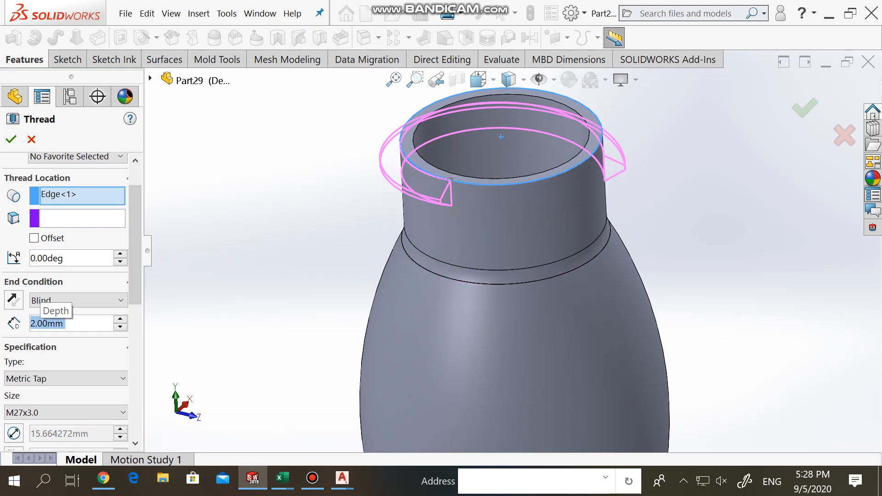
{"action": "left_click", "coordinate": [120, 320]}
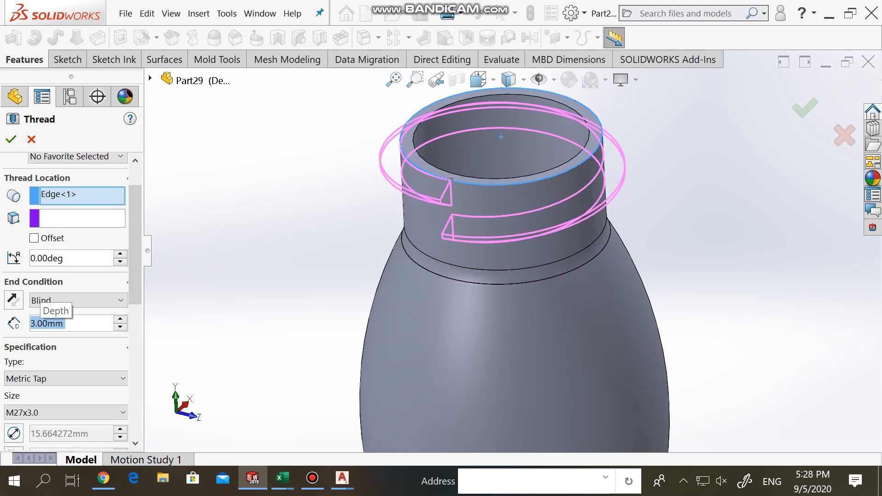
{"action": "scroll", "scroll_direction": "down", "scroll_amount": 3}
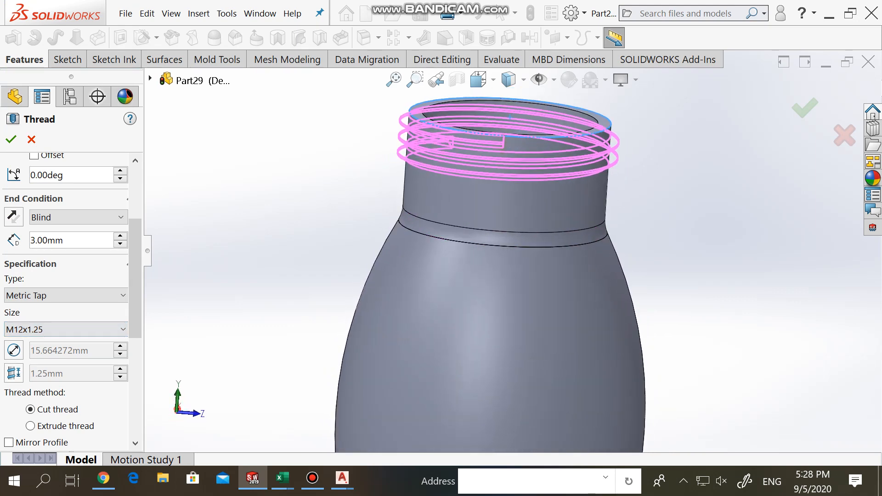
{"action": "left_click", "coordinate": [69, 240]}
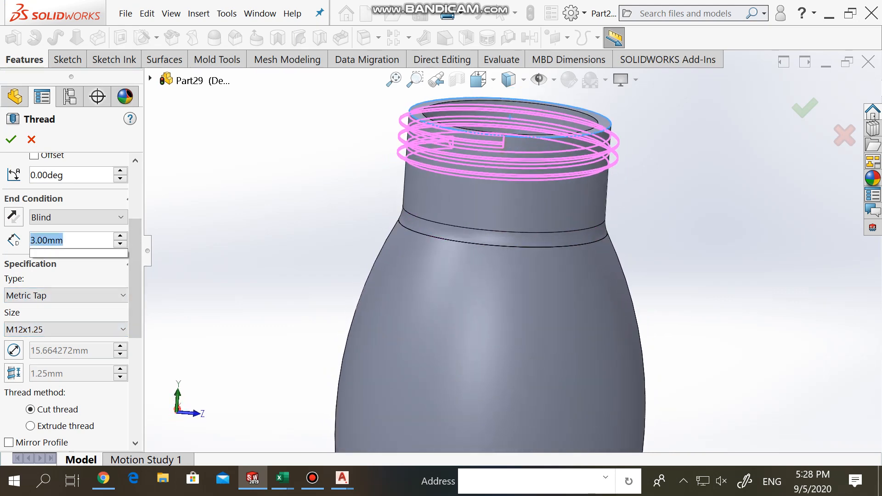
{"action": "type", "text": "5.00mm"}
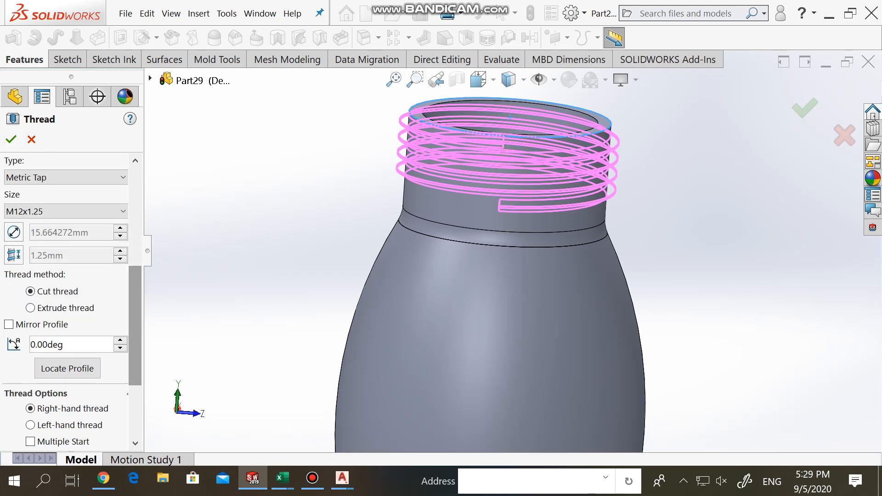
{"action": "left_click", "coordinate": [12, 138]}
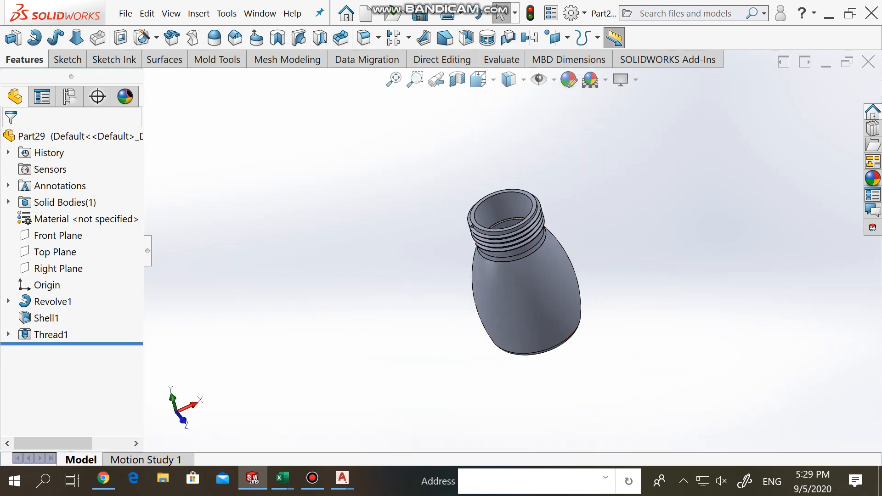
Step: Start a sketch on the Right Plane, exiting an empty first sketch attempt
{"action": "left_click", "coordinate": [57, 268]}
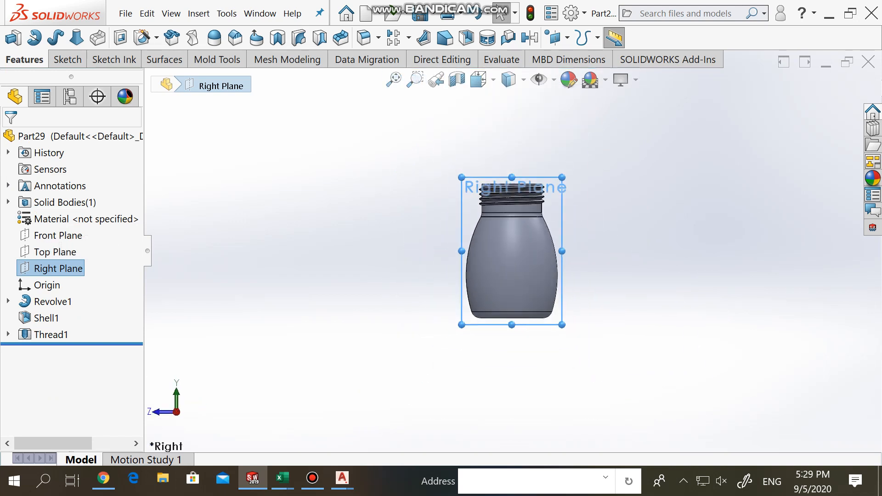
{"action": "left_click", "coordinate": [46, 251]}
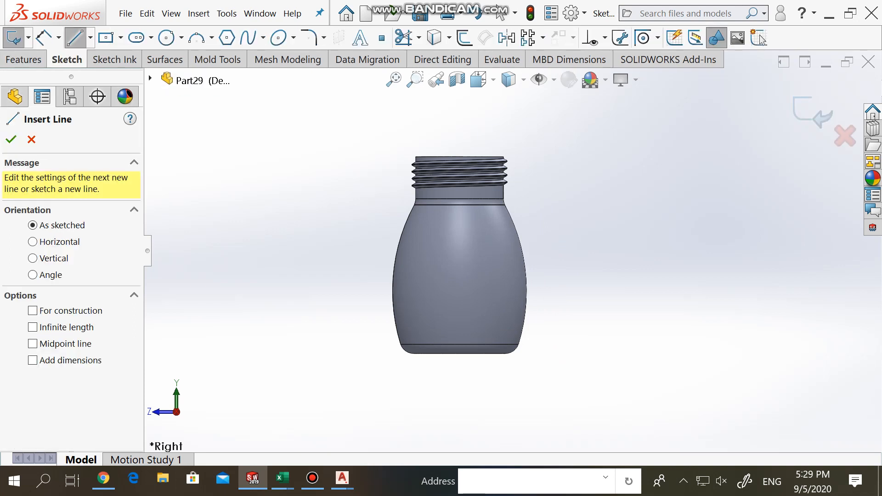
{"action": "left_click", "coordinate": [12, 139]}
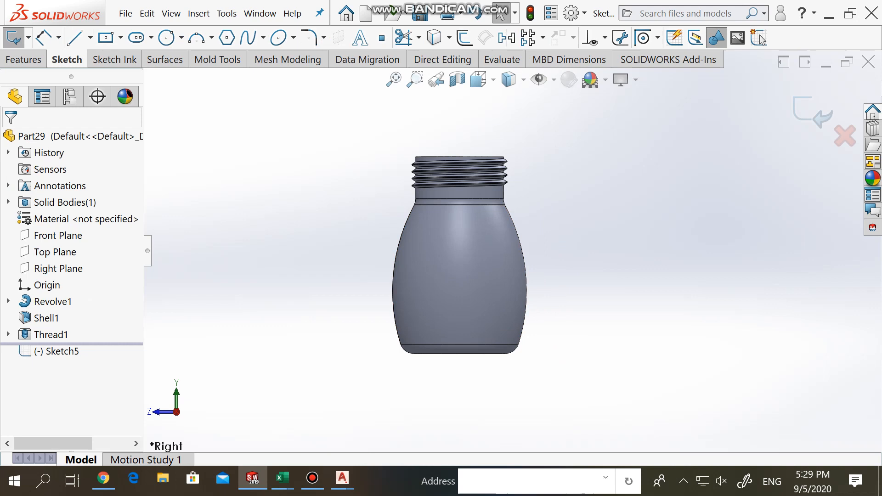
{"action": "left_click", "coordinate": [54, 252]}
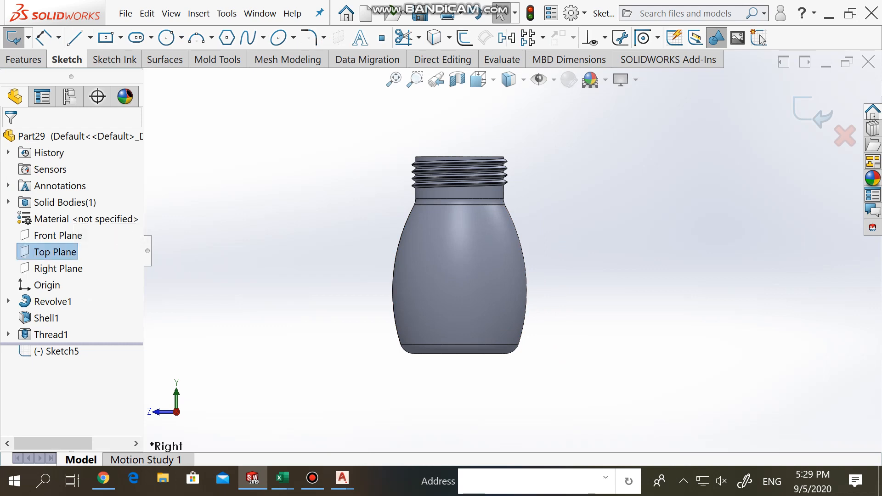
{"action": "left_click", "coordinate": [76, 38]}
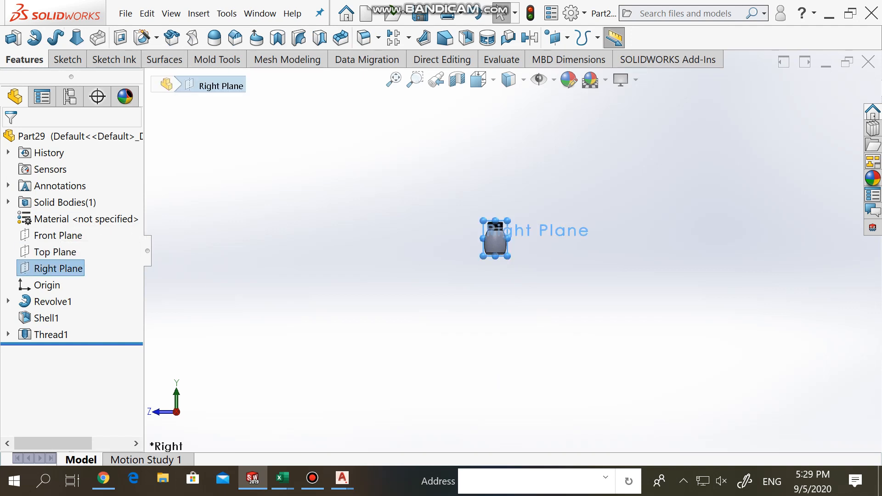
Step: Draw a horizontal line across the bottle body and begin Sketch Text along it
{"action": "left_click", "coordinate": [79, 38]}
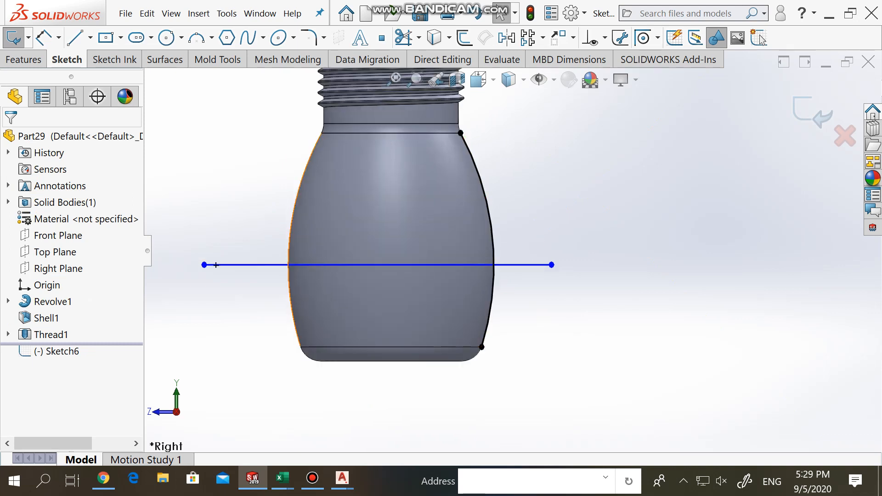
{"action": "left_click", "coordinate": [50, 302]}
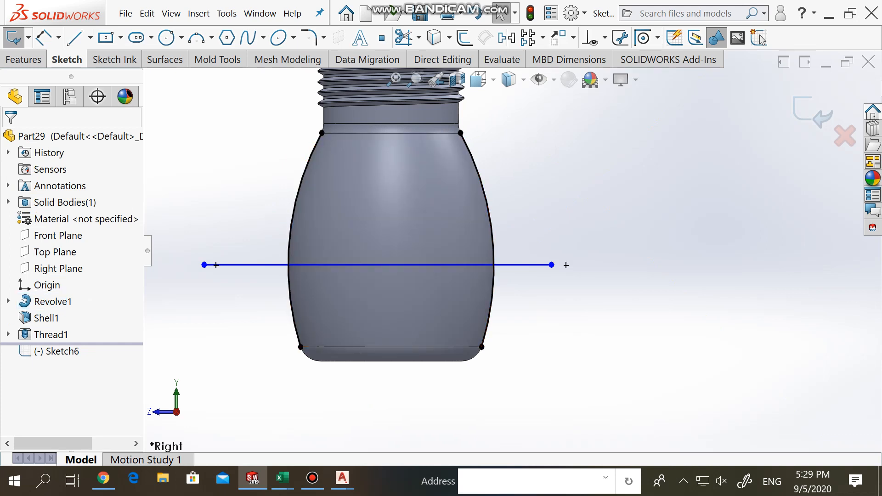
{"action": "left_click", "coordinate": [404, 38]}
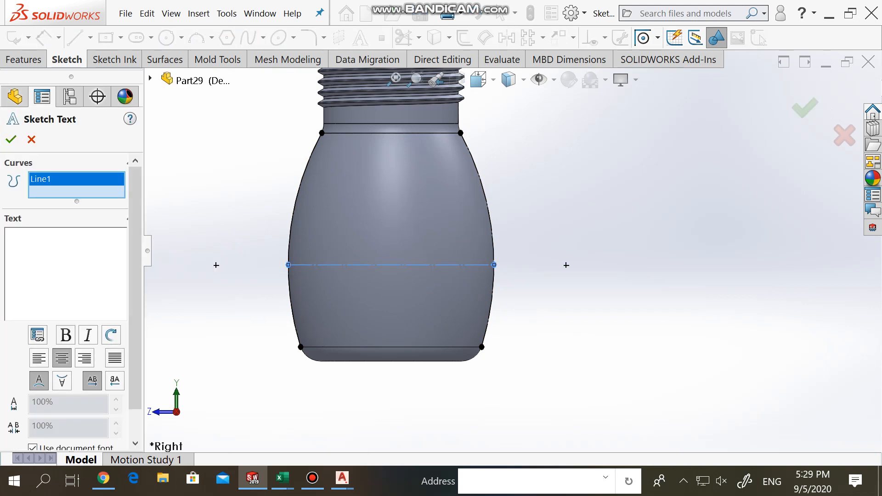
Step: Place the text 'OIL' along the line and begin wrapping it onto the bottle
{"action": "type", "text": "OIL"}
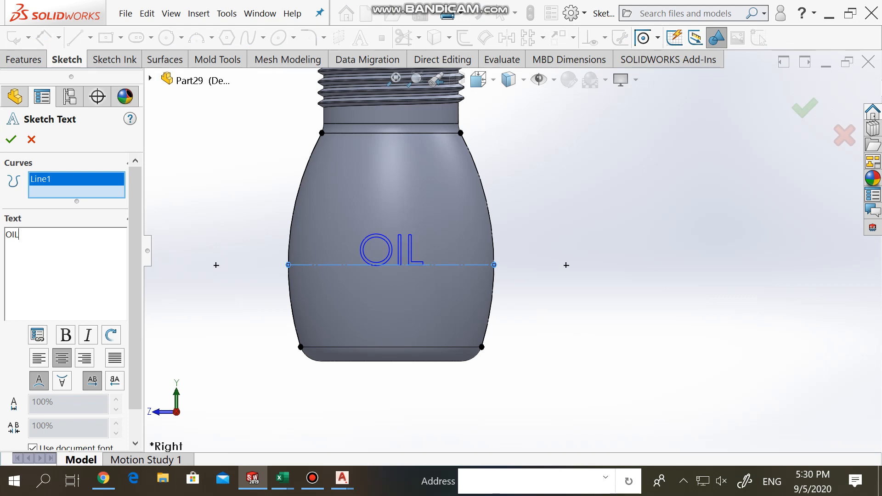
{"action": "left_click", "coordinate": [12, 139]}
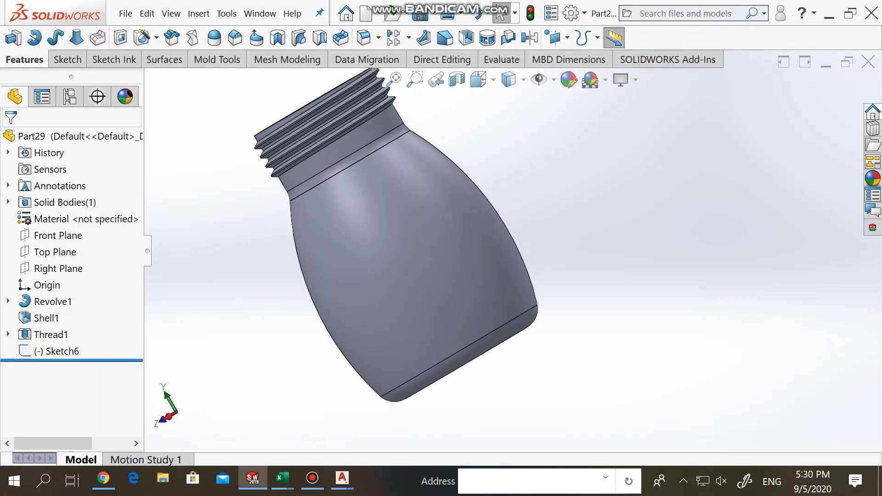
{"action": "left_click", "coordinate": [55, 352]}
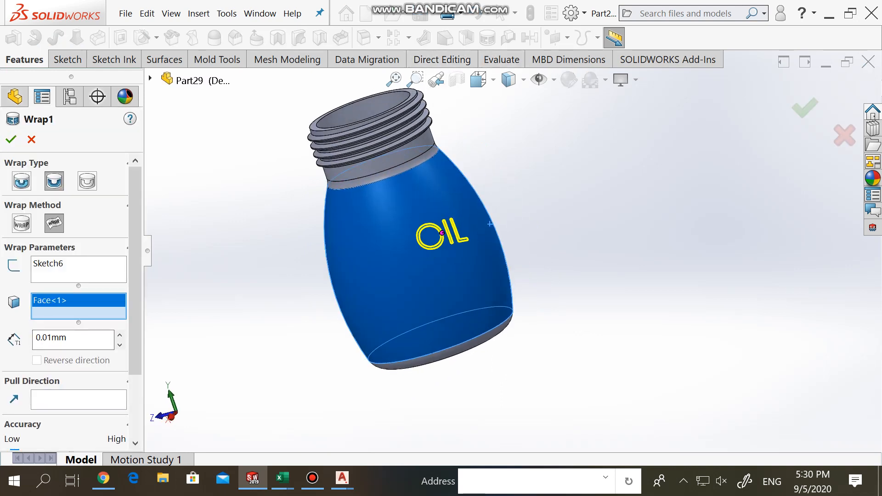
Step: Create Wrap1 from the OIL text, then reopen it to set a pull direction and confirm
{"action": "left_click", "coordinate": [13, 139]}
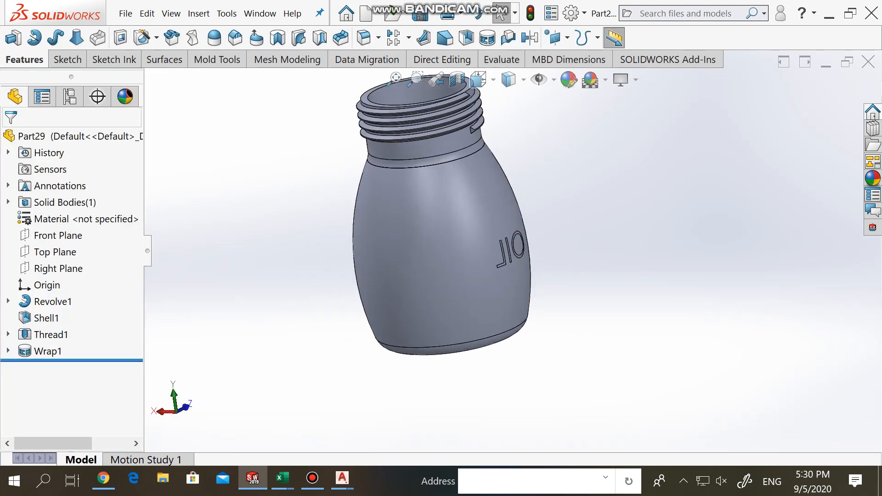
{"action": "left_click", "coordinate": [53, 301]}
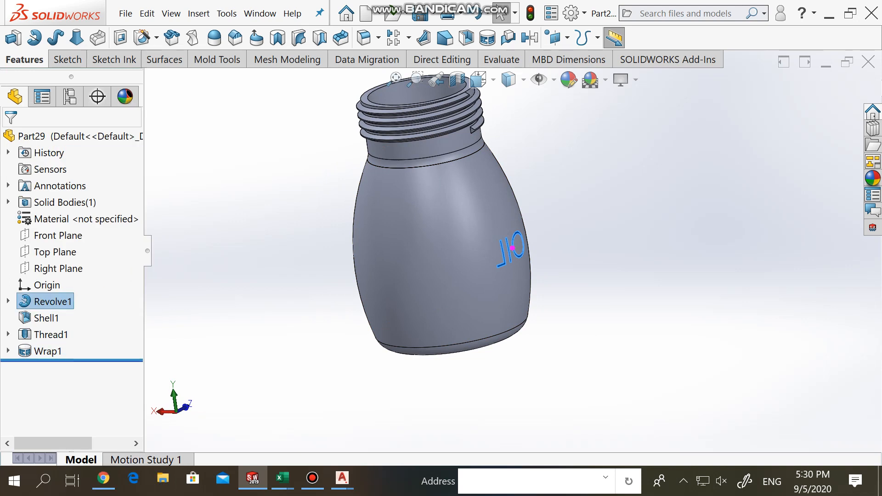
{"action": "double_click", "coordinate": [48, 351]}
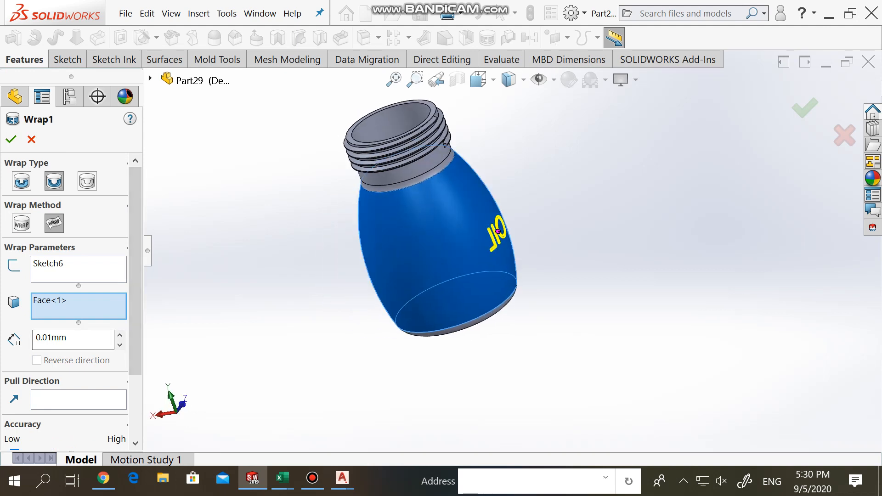
{"action": "left_click", "coordinate": [79, 399]}
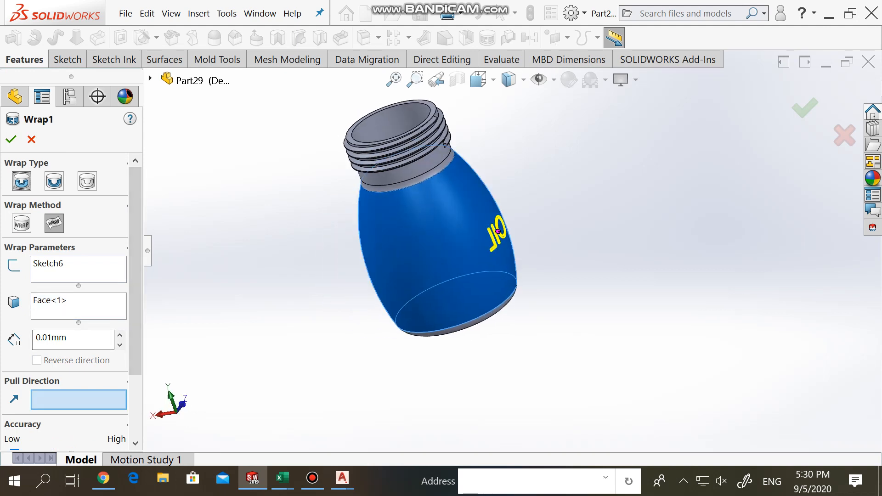
{"action": "left_click", "coordinate": [13, 138]}
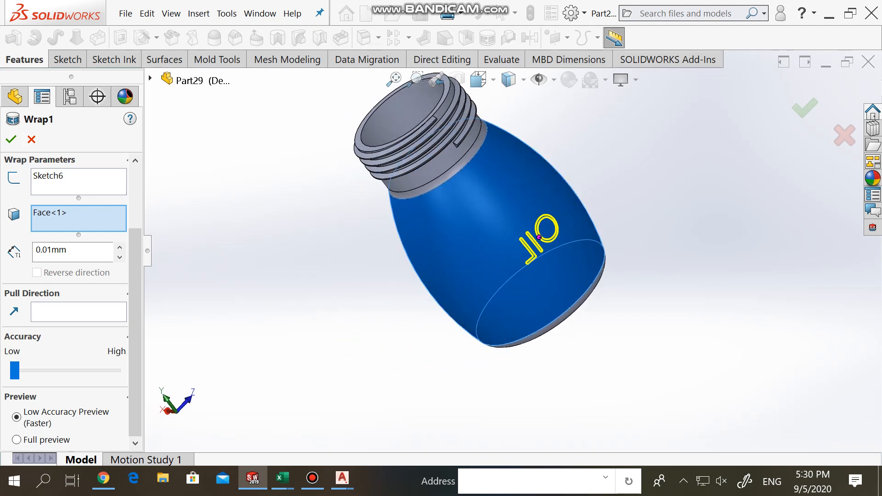
{"action": "left_click", "coordinate": [12, 139]}
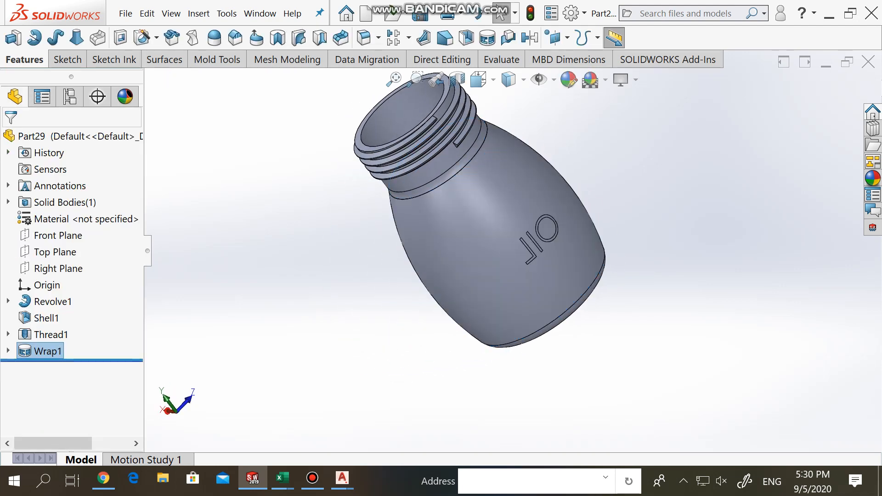
Step: Open the OIL text sketch under Wrap1 for editing
{"action": "right_click", "coordinate": [42, 351]}
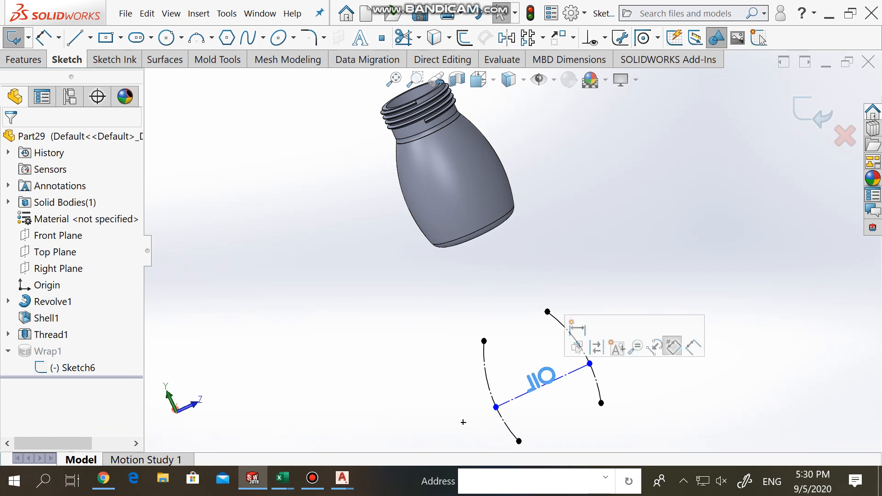
{"action": "left_click", "coordinate": [617, 348]}
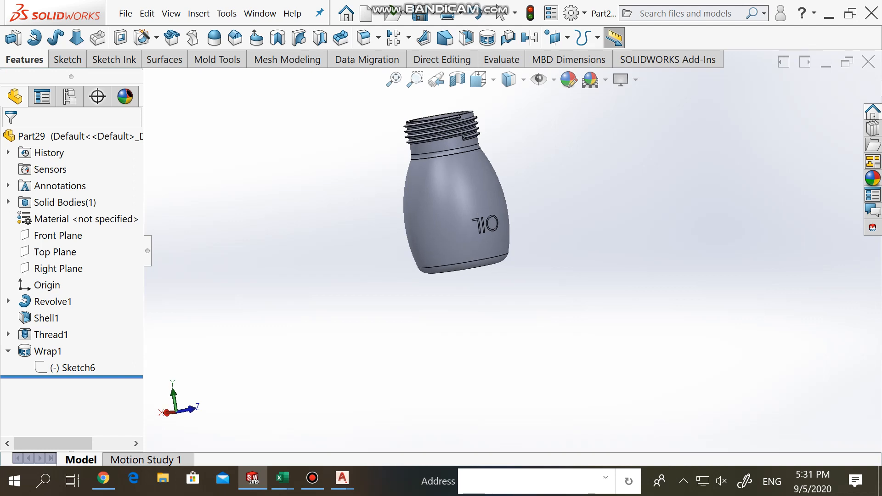
{"action": "right_click", "coordinate": [72, 368]}
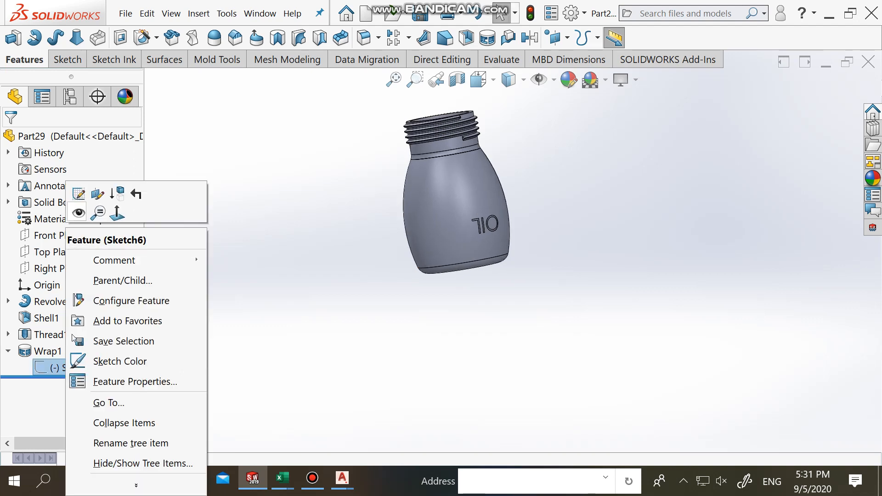
{"action": "left_click", "coordinate": [78, 195]}
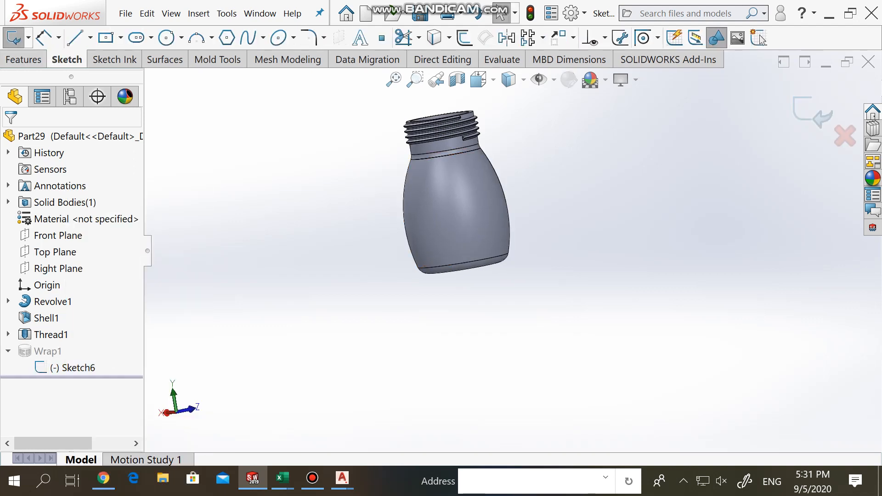
Step: Adjust the OIL sketch text properties and exit the sketch to rebuild the wrap
{"action": "right_click", "coordinate": [71, 368]}
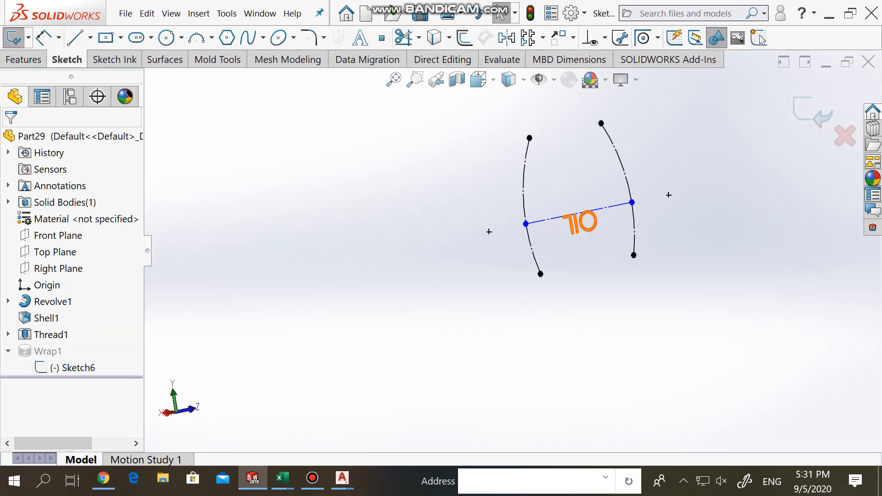
{"action": "left_click", "coordinate": [577, 223]}
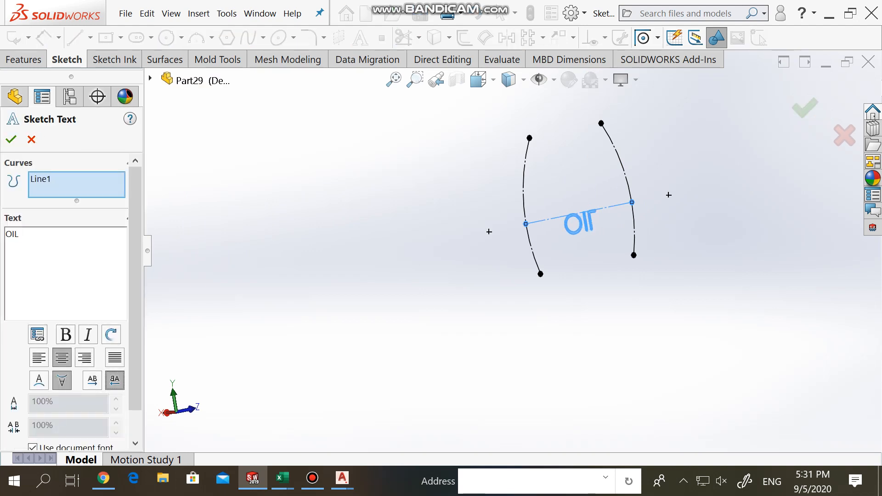
{"action": "left_click", "coordinate": [13, 139]}
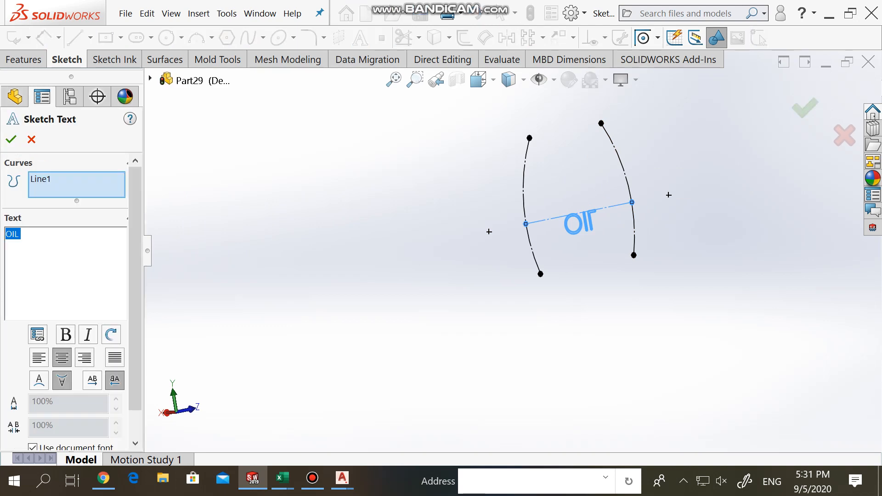
{"action": "left_click", "coordinate": [11, 139]}
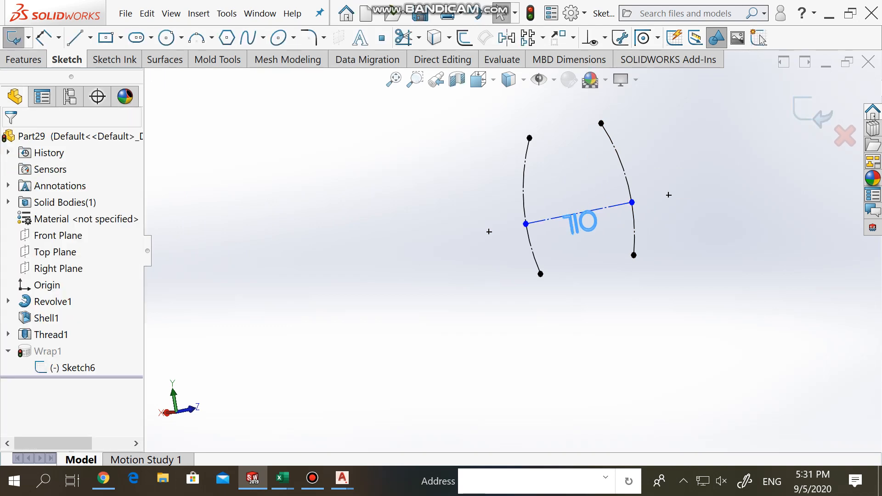
{"action": "left_click", "coordinate": [23, 59]}
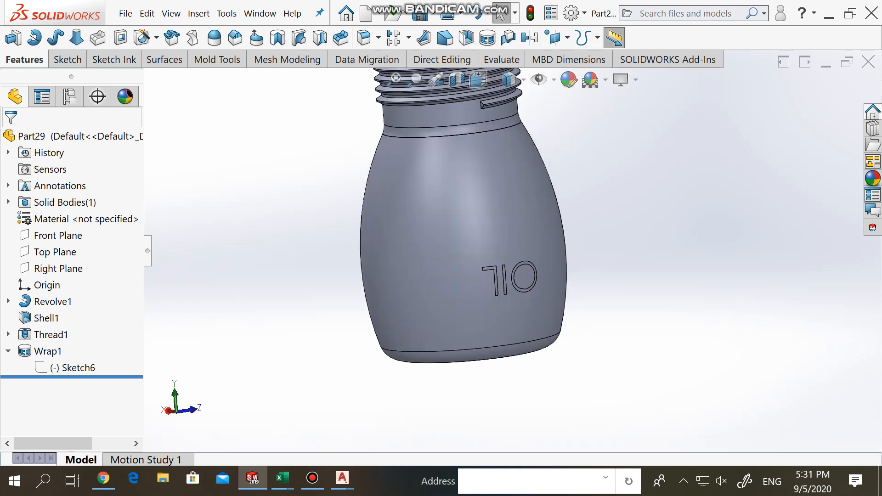
Step: Reopen Wrap1 for editing, then close the bottle part and answer the save prompt
{"action": "right_click", "coordinate": [48, 351]}
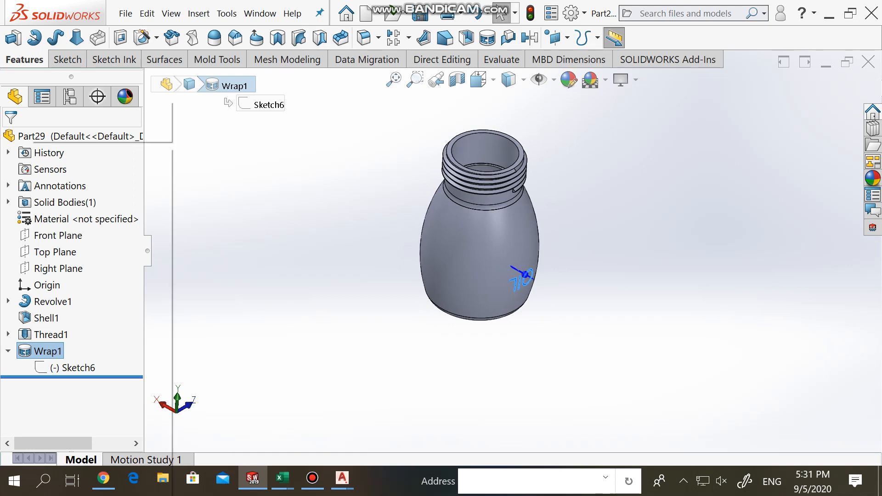
{"action": "double_click", "coordinate": [47, 351]}
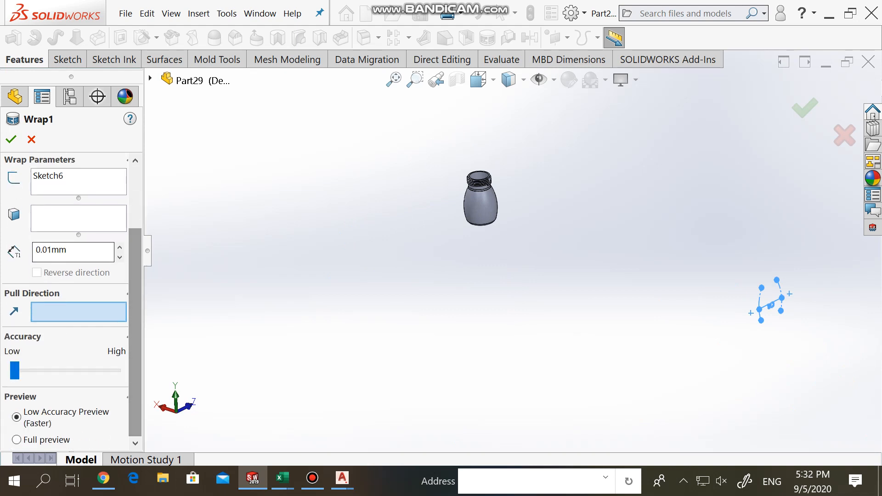
{"action": "left_click", "coordinate": [13, 139]}
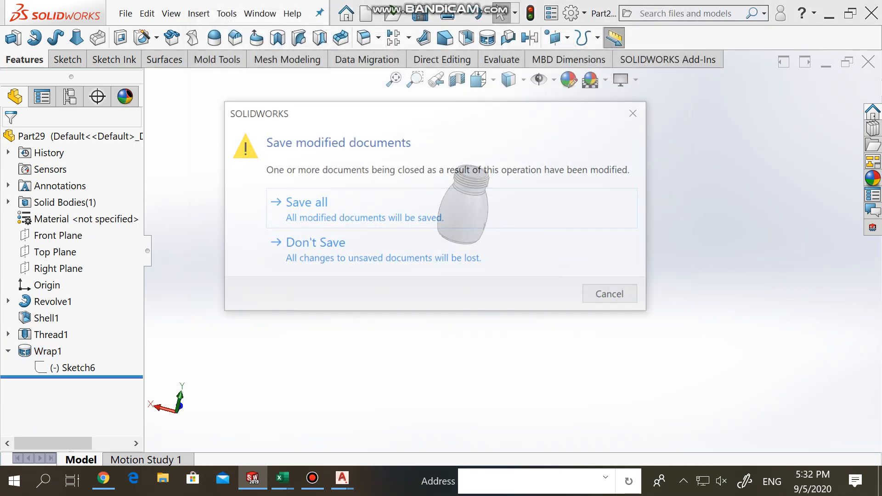
{"action": "left_click", "coordinate": [316, 242]}
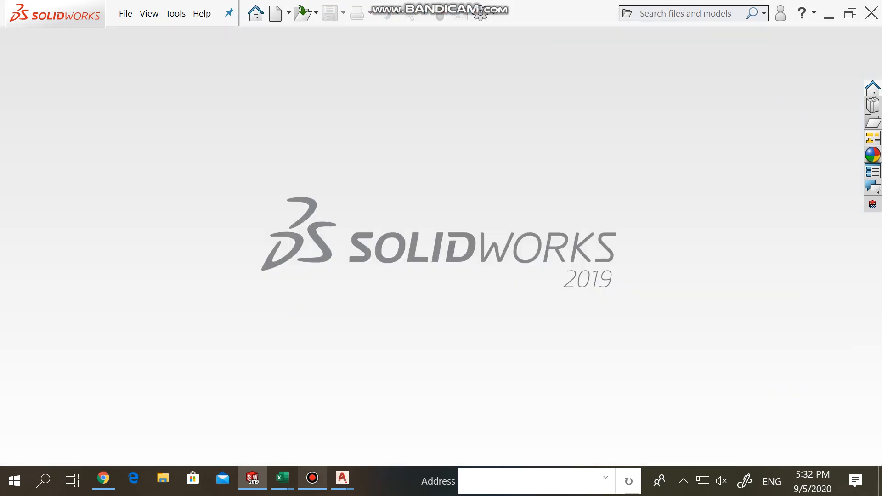